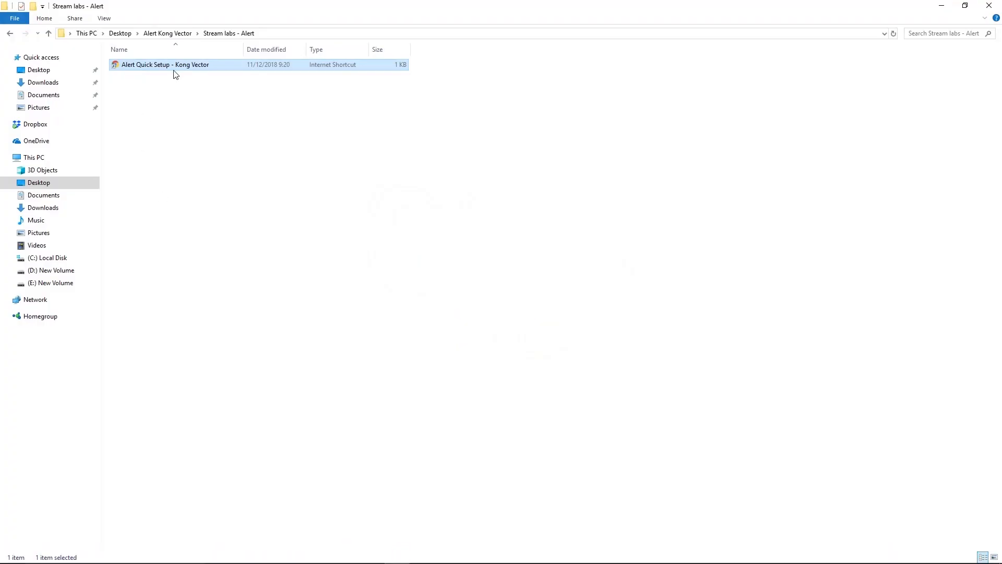
Launch the Alert Quick Setup - Kong Vector shortcut, allowing it past the security warning.
double_click(163, 64)
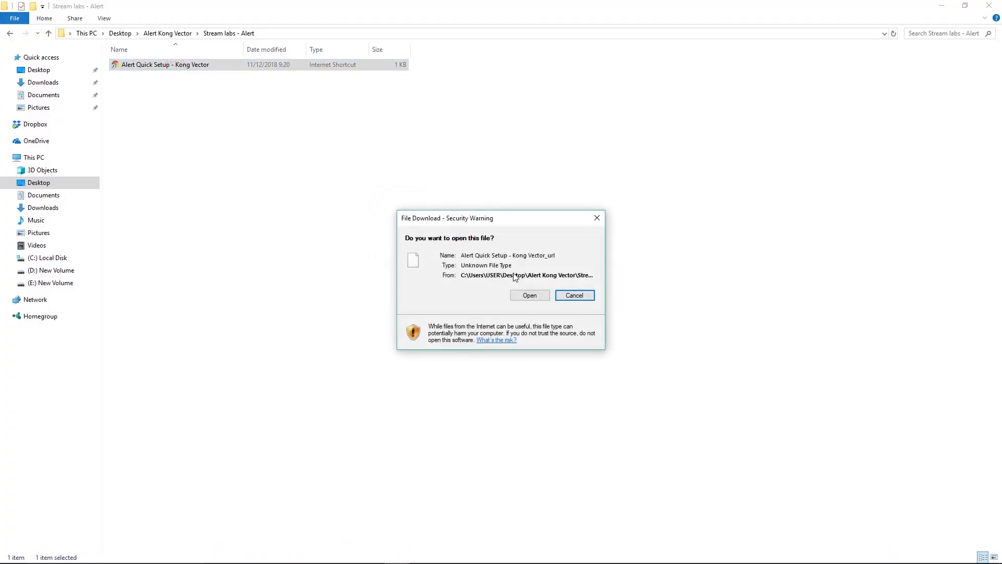
left_click(530, 294)
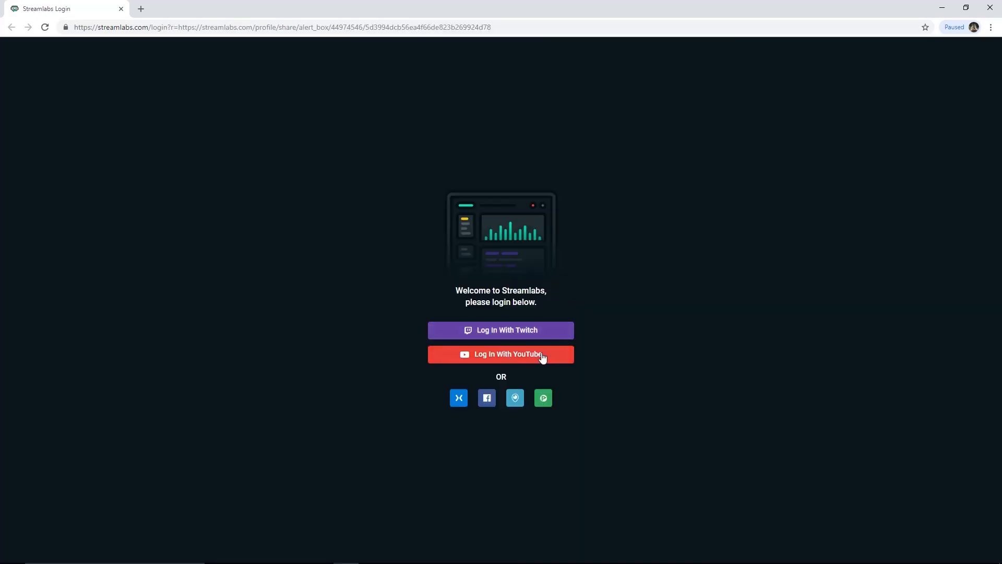
mouse_move(516, 334)
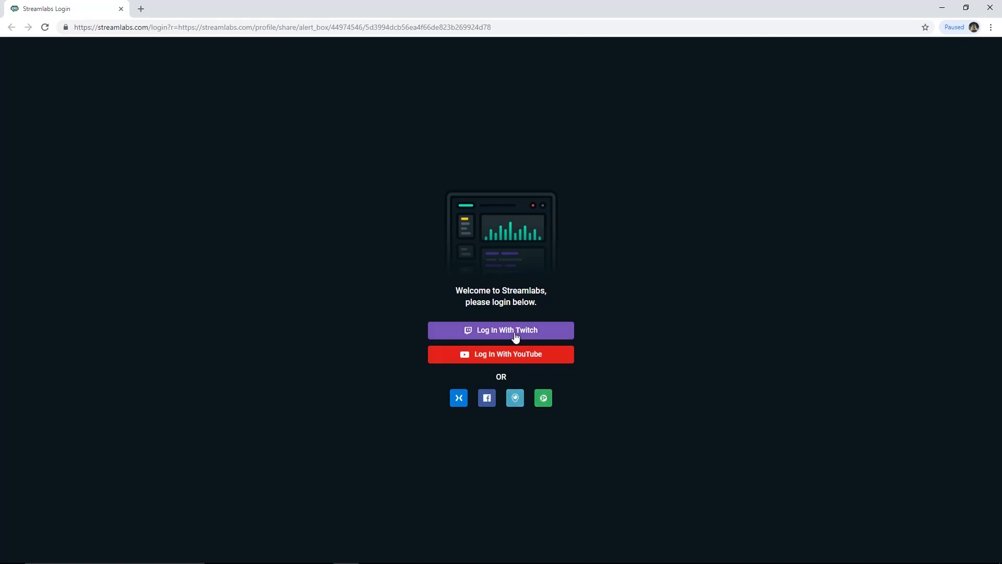
Log in with the Twitch channel account, pass the reCAPTCHA, and authorize Streamlabs access.
left_click(500, 330)
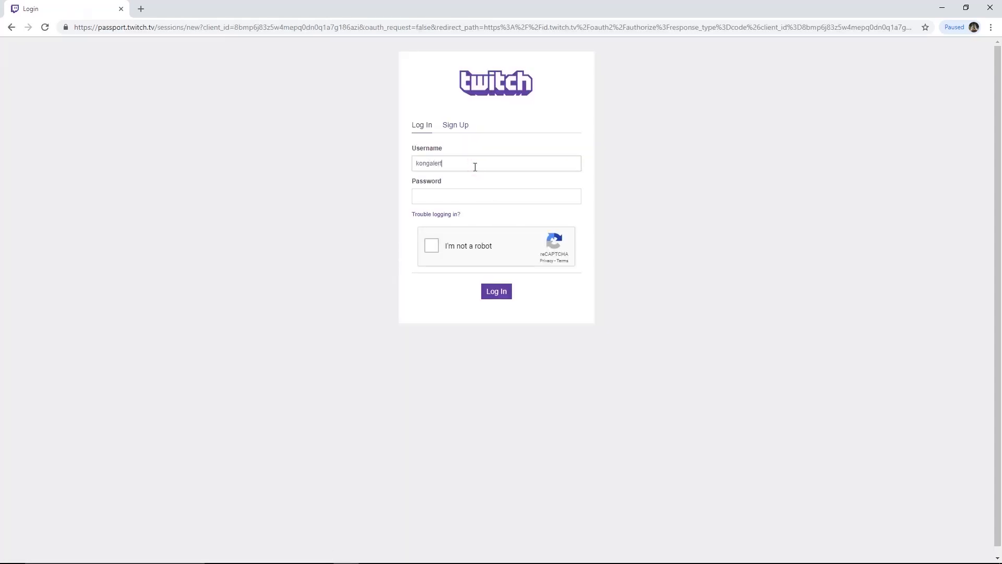
left_click(431, 246)
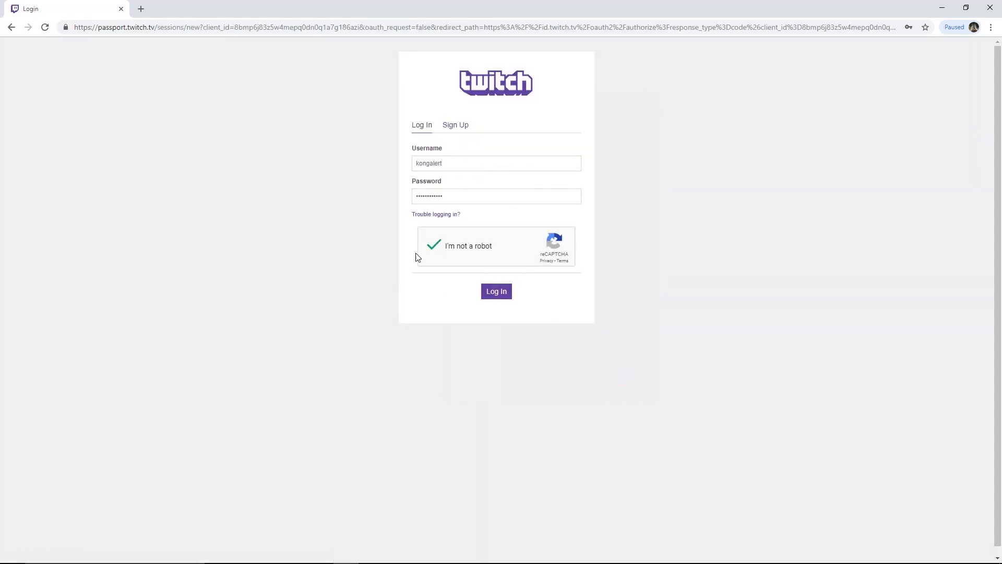
left_click(497, 292)
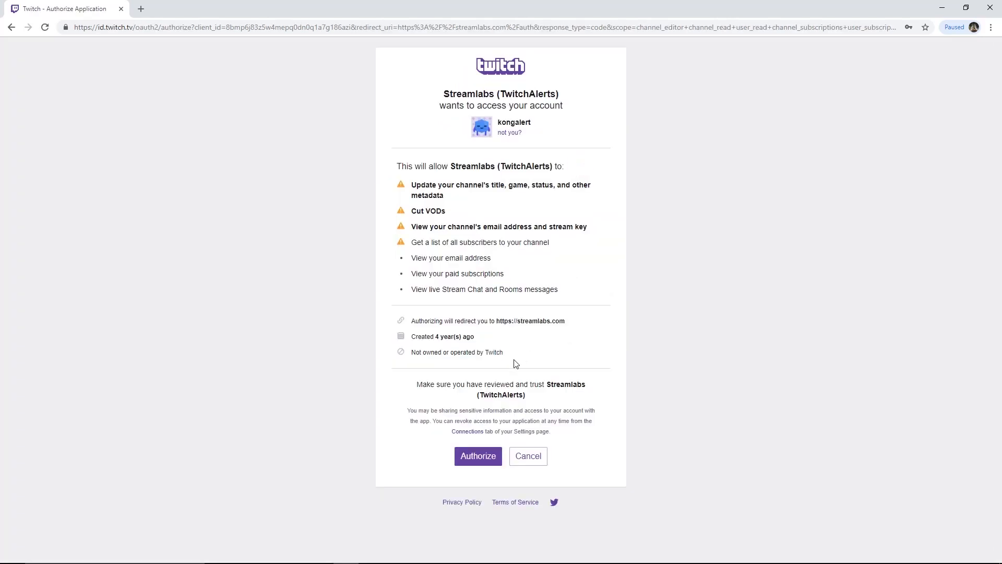
left_click_drag(416, 384, 583, 410)
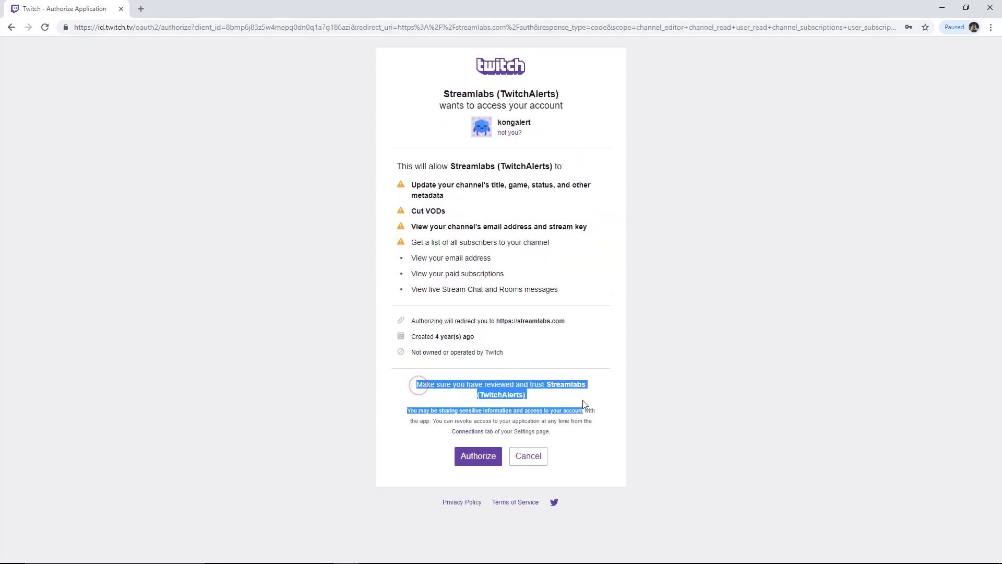
left_click(478, 457)
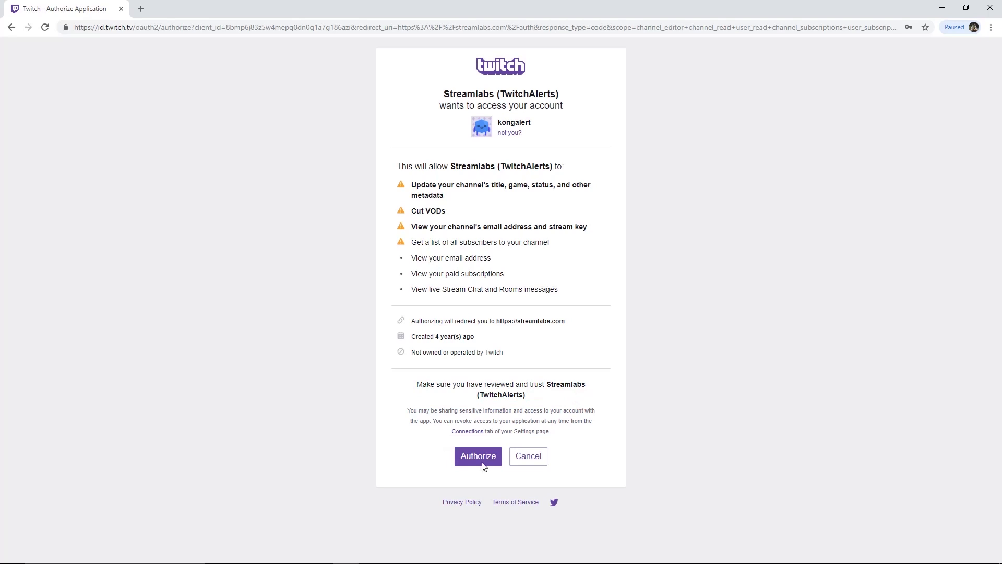
left_click(478, 456)
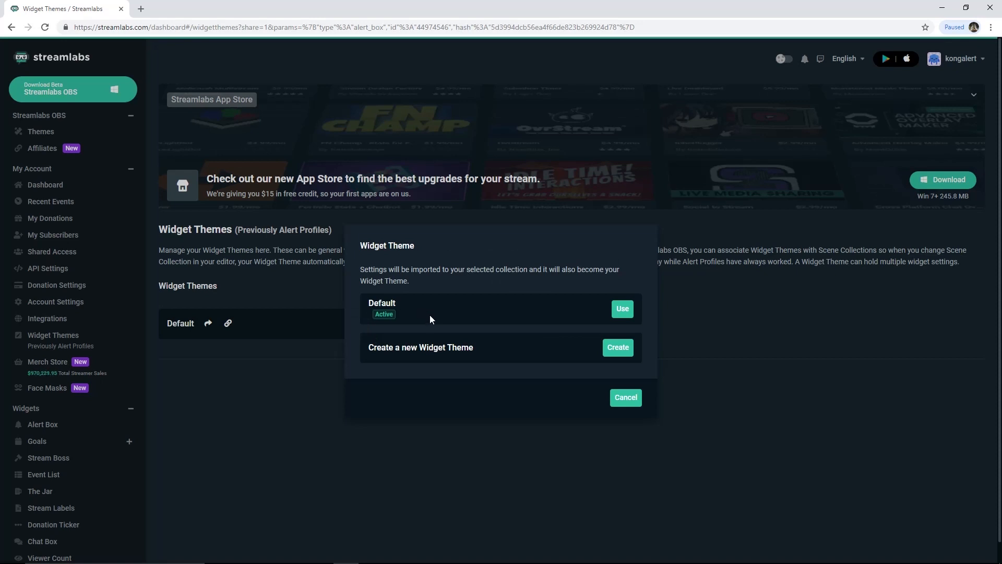
mouse_move(367, 305)
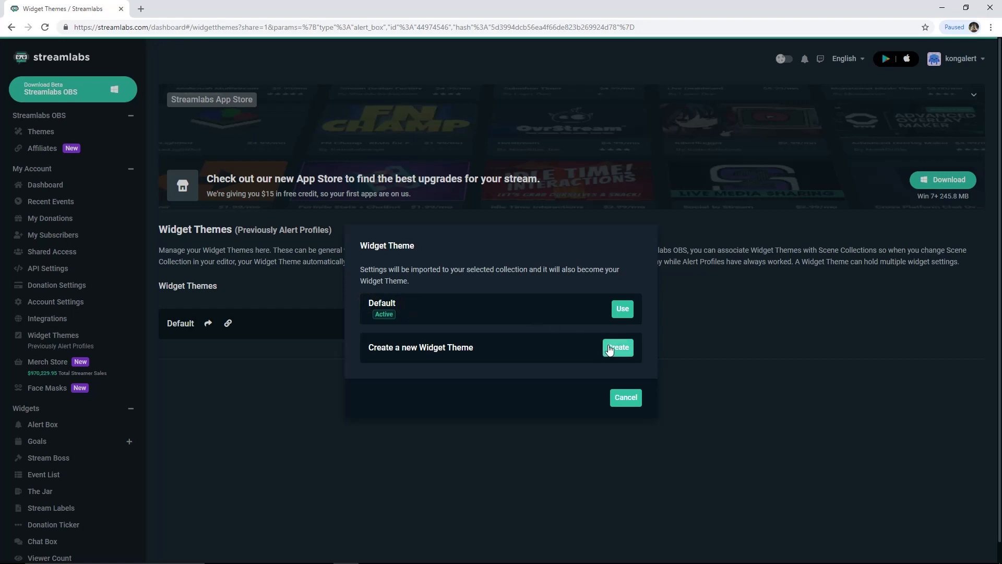
Create the widget theme 'Kongvector alert' and use it to import the shared alert settings.
left_click(618, 347)
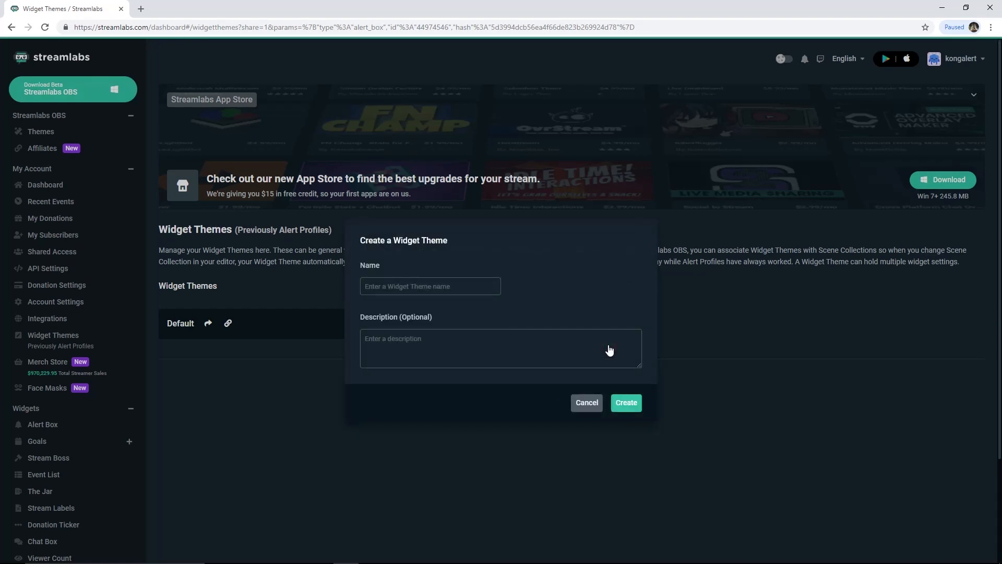
type("Kongvector ale")
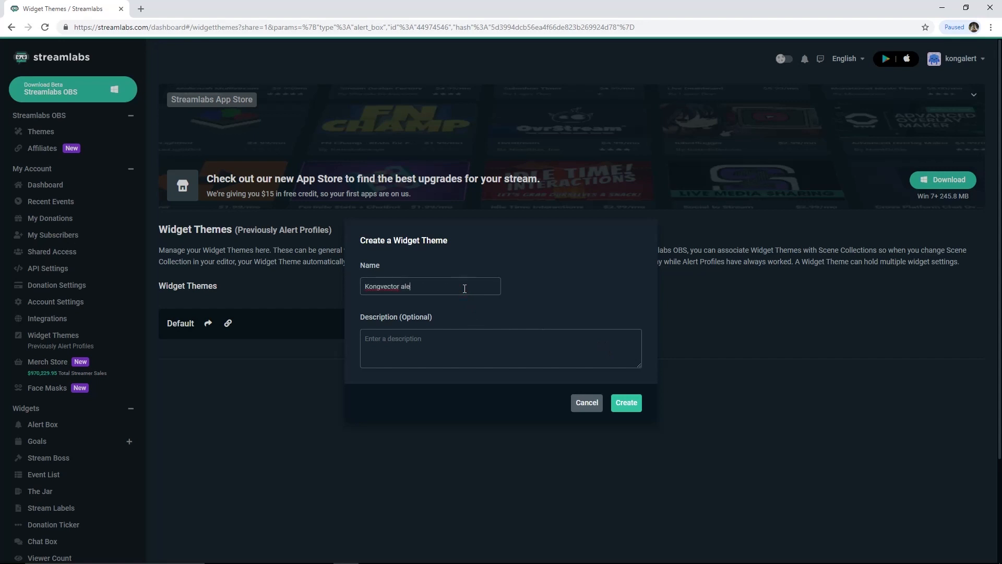
left_click(626, 402)
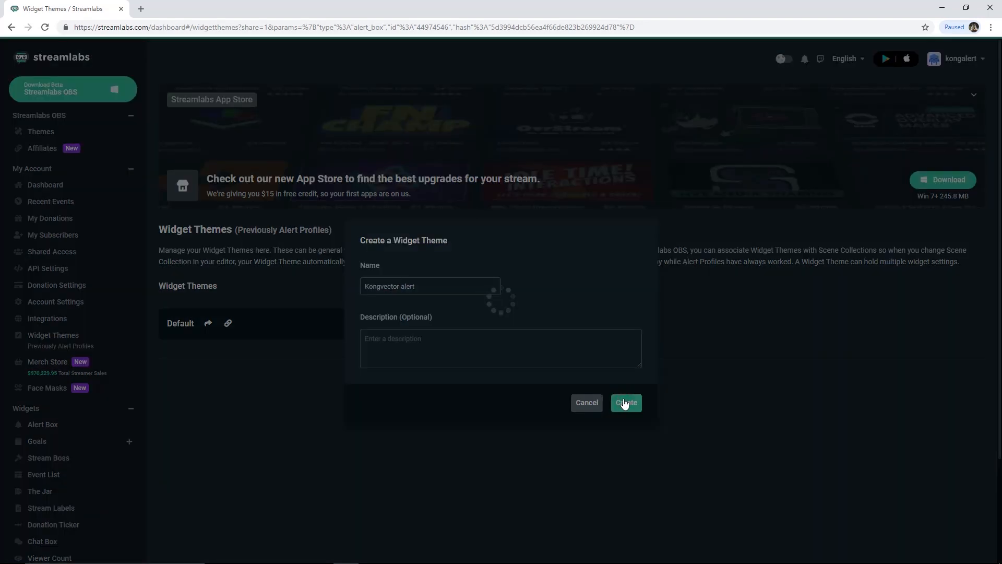
left_click(625, 403)
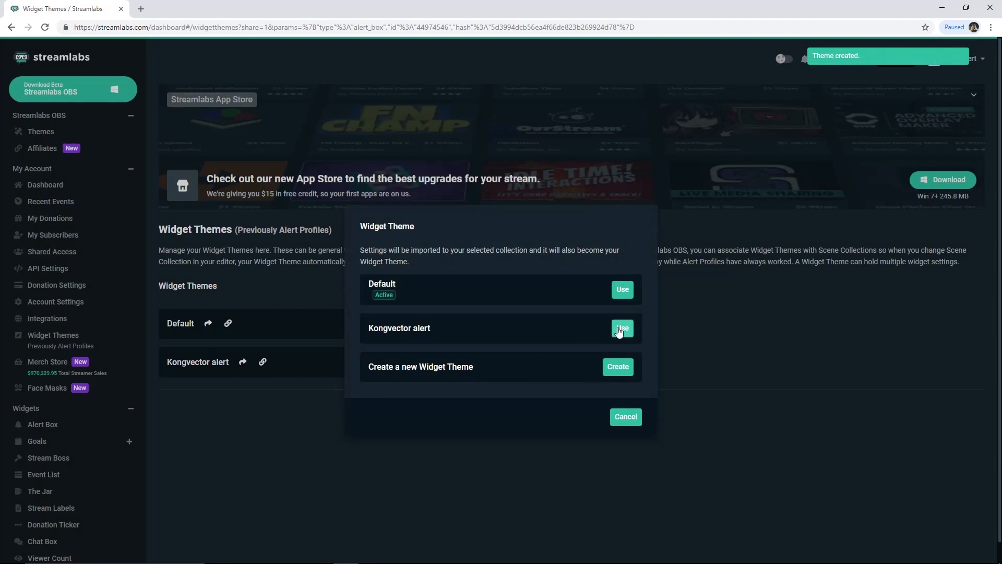
left_click(622, 329)
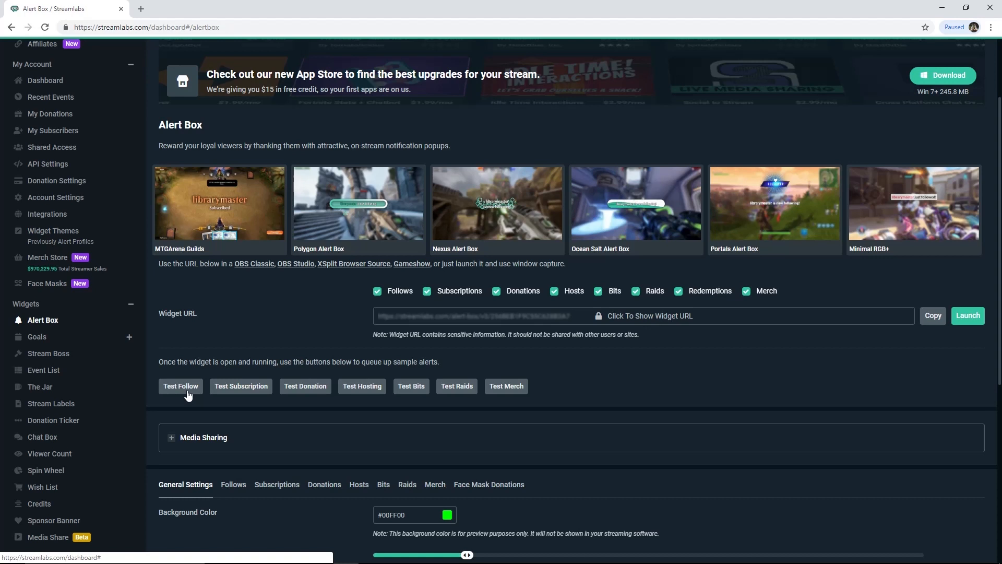
mouse_move(318, 392)
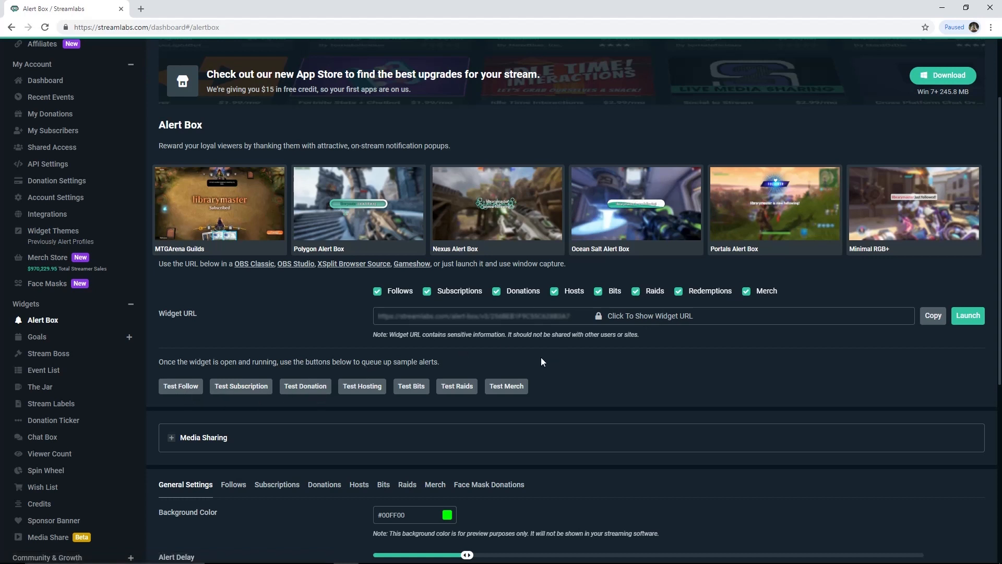
Scroll through the Alert Box page past the widget URL and General Settings and back.
scroll("down", 3)
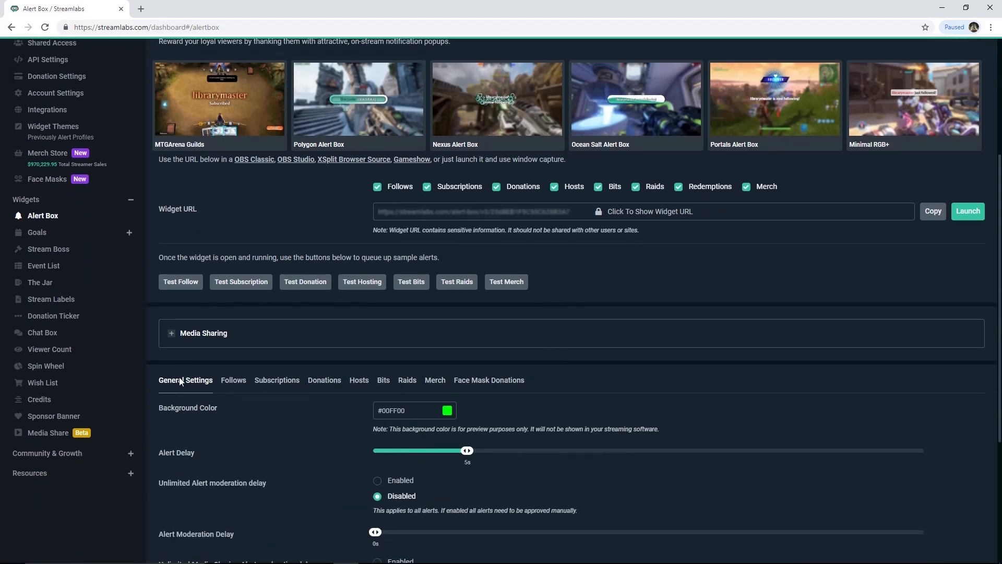
scroll("down", 3)
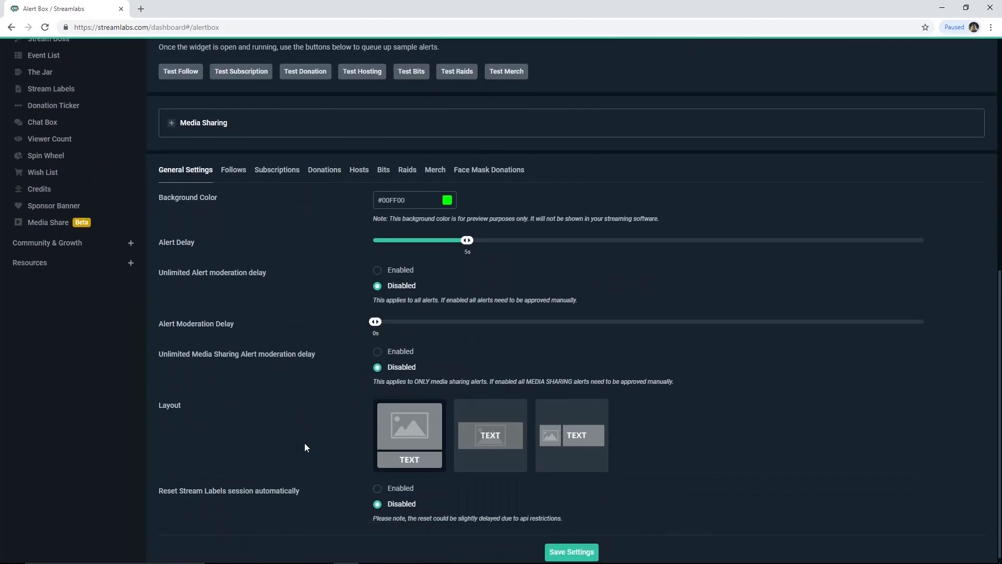
scroll("up", 3)
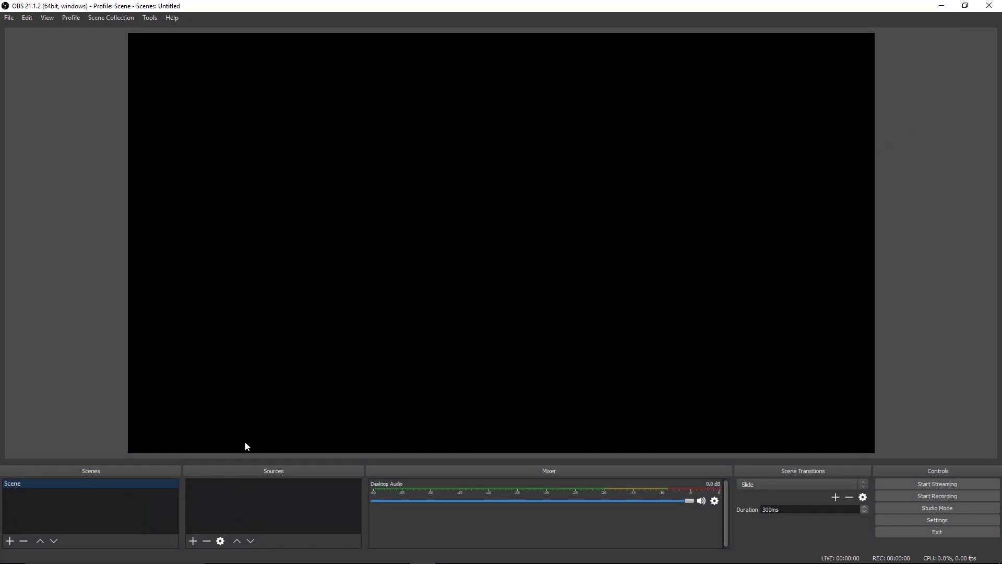
Add a Browser source named 'Alert' to the OBS scene.
left_click(192, 541)
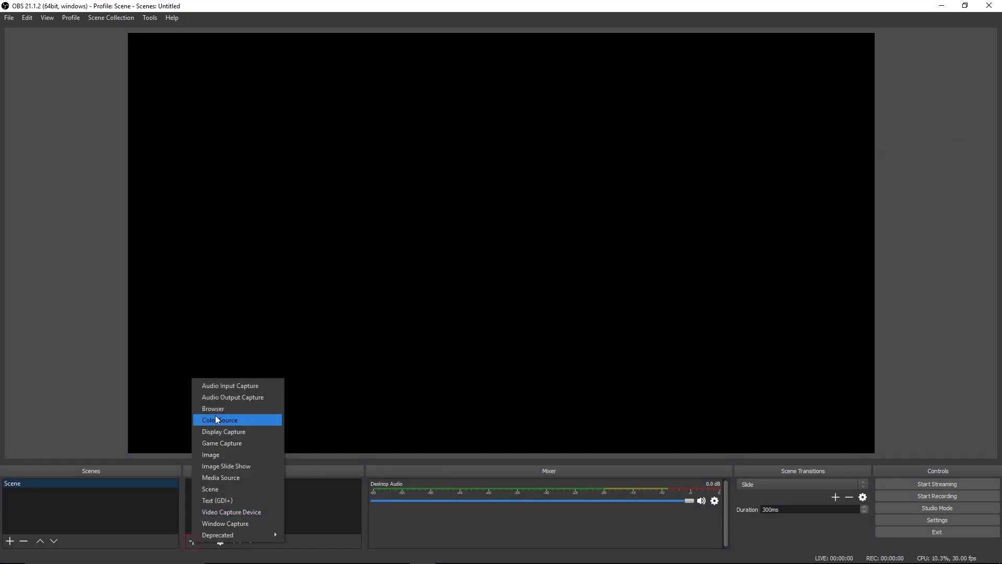
left_click(213, 408)
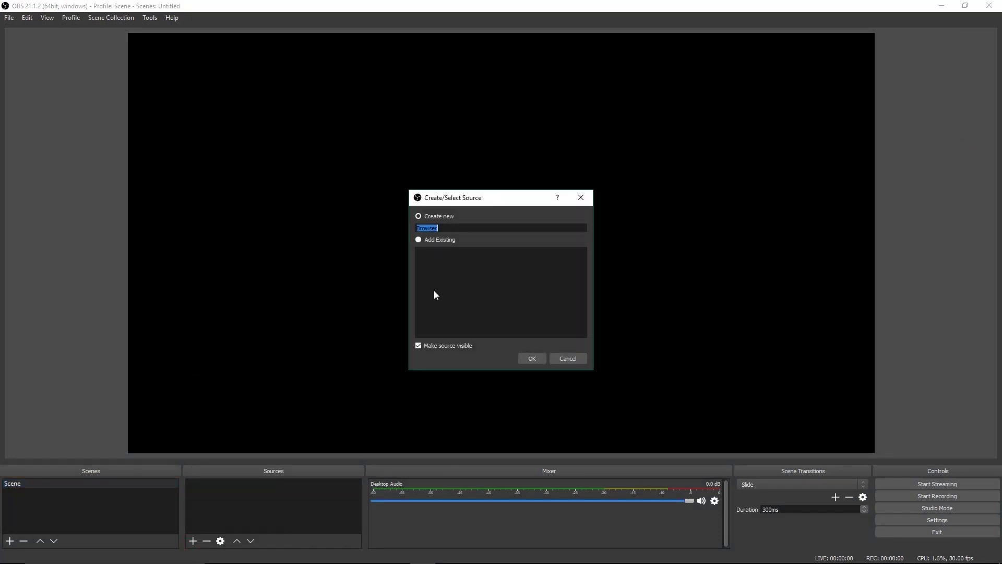
type("Alert")
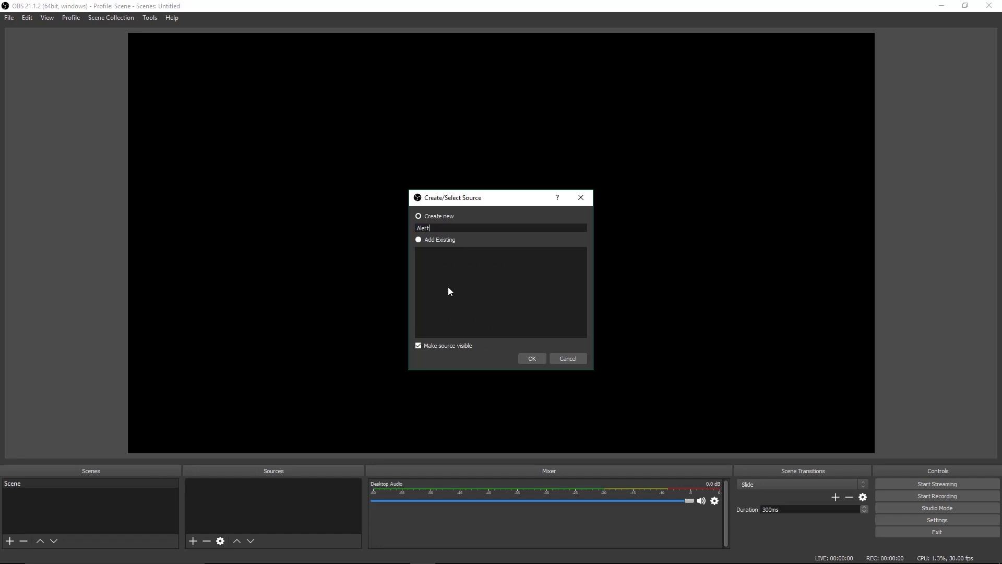
left_click(532, 359)
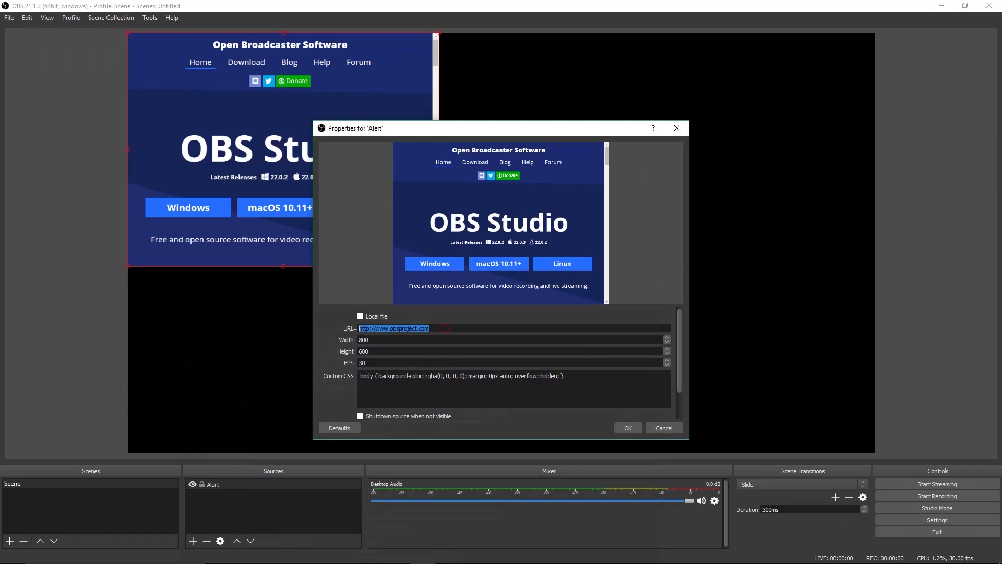
Paste the Streamlabs alert-box widget URL into the Alert source and apply its properties.
right_click(393, 328)
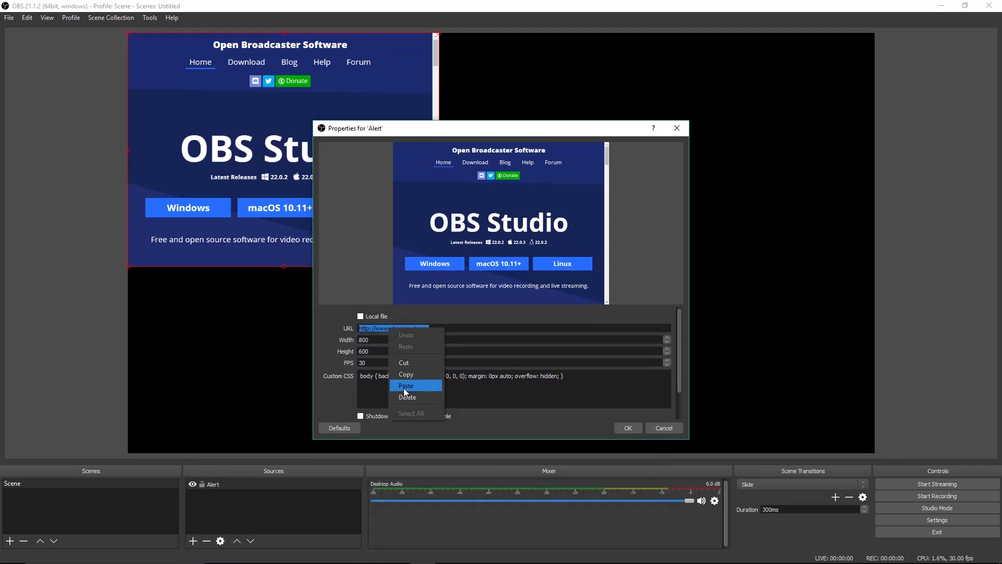
left_click(405, 385)
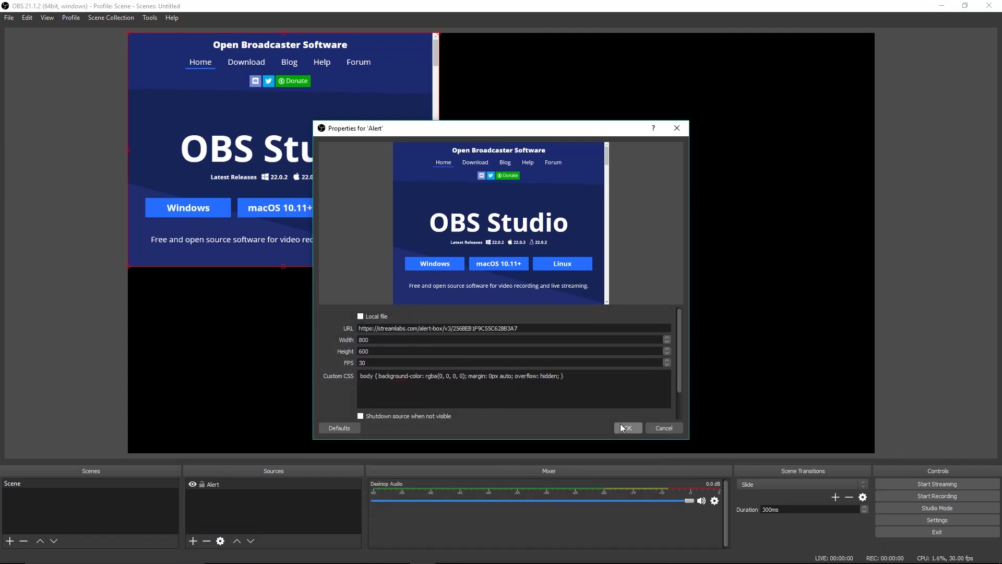
left_click(628, 428)
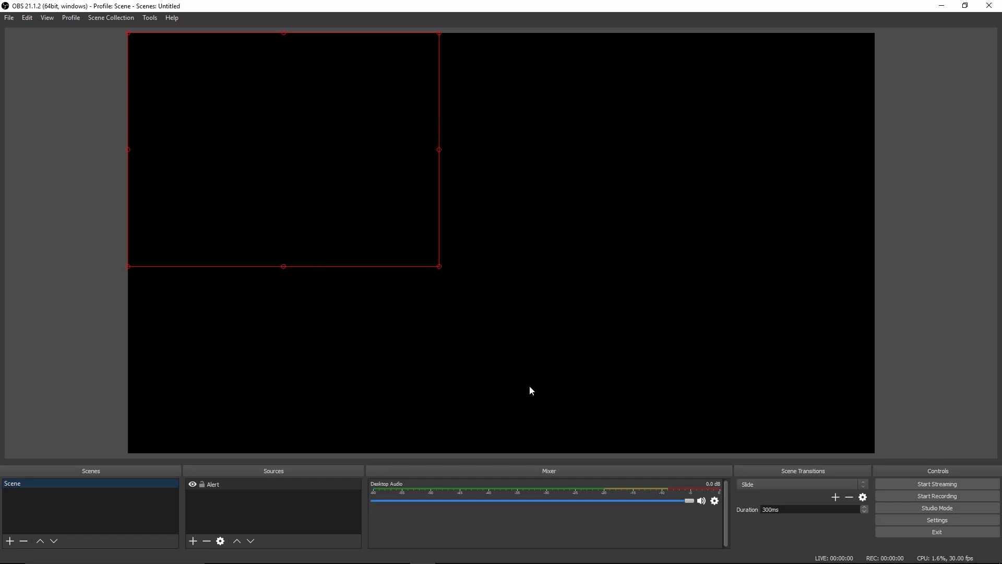
mouse_move(283, 151)
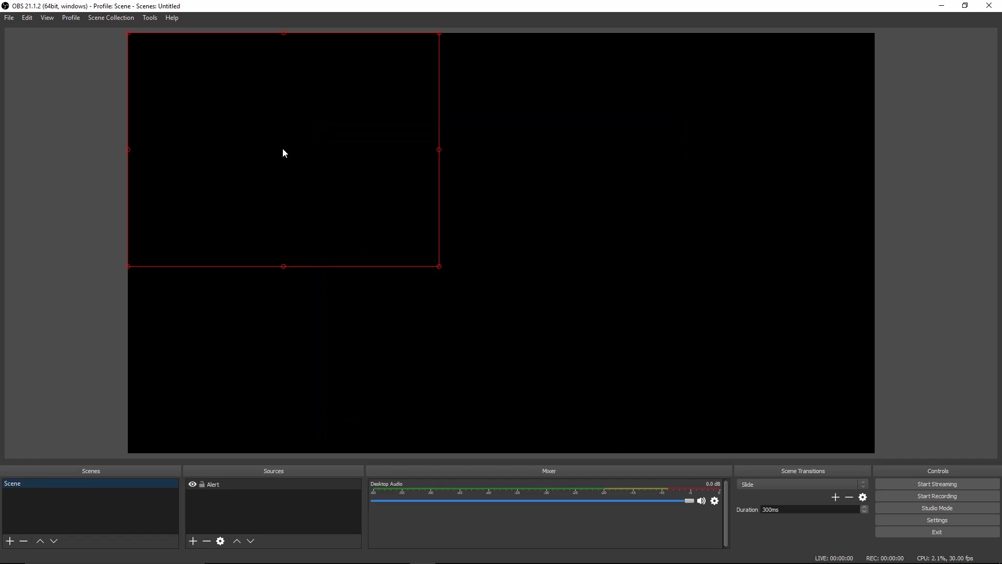
Drag the Alert source's bounding box to the top centre of the preview canvas.
left_click_drag(284, 150, 655, 283)
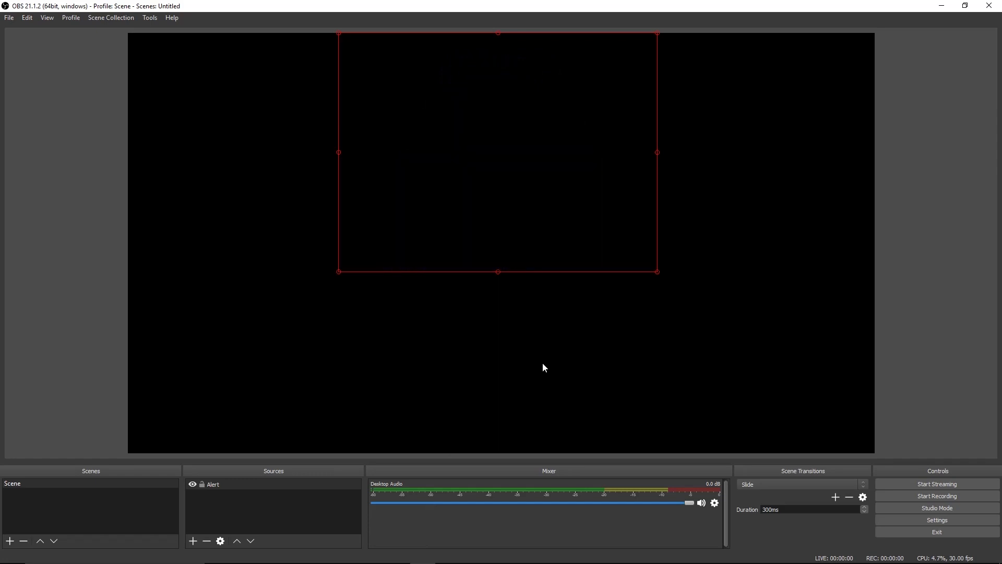
mouse_move(546, 388)
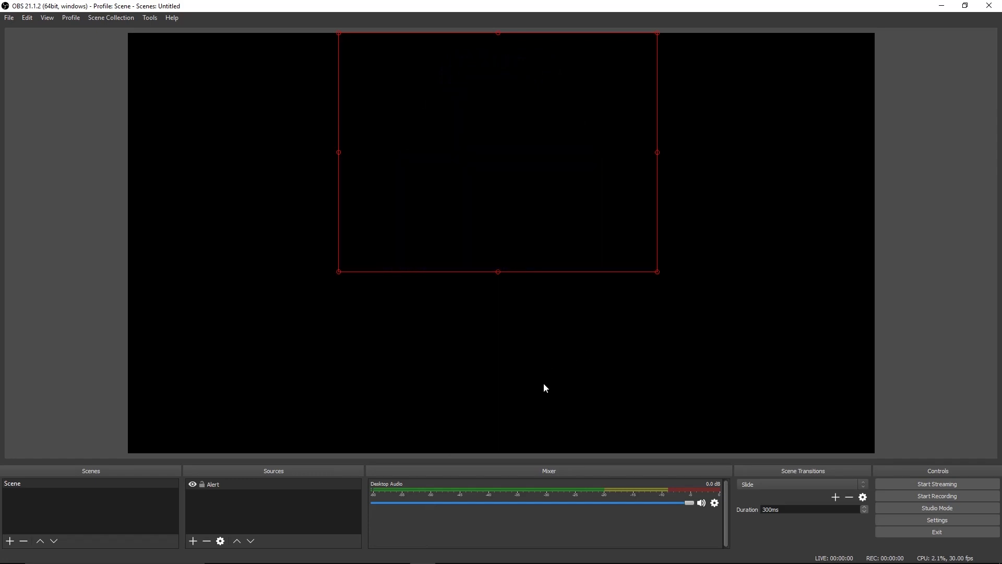